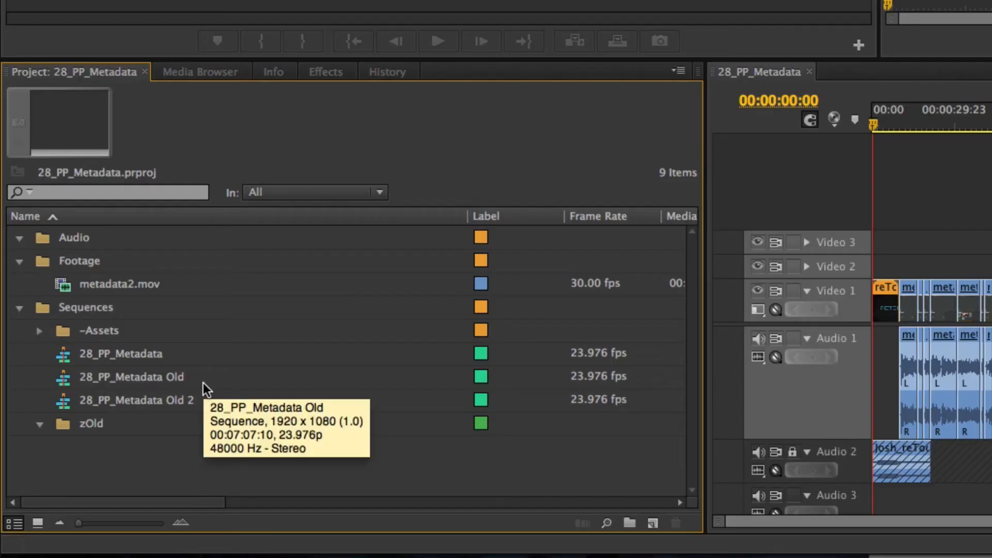
Step: Export 28_PP_Metadata as Final Cut Pro XML into the xml folder and acknowledge the translation report
click(120, 354)
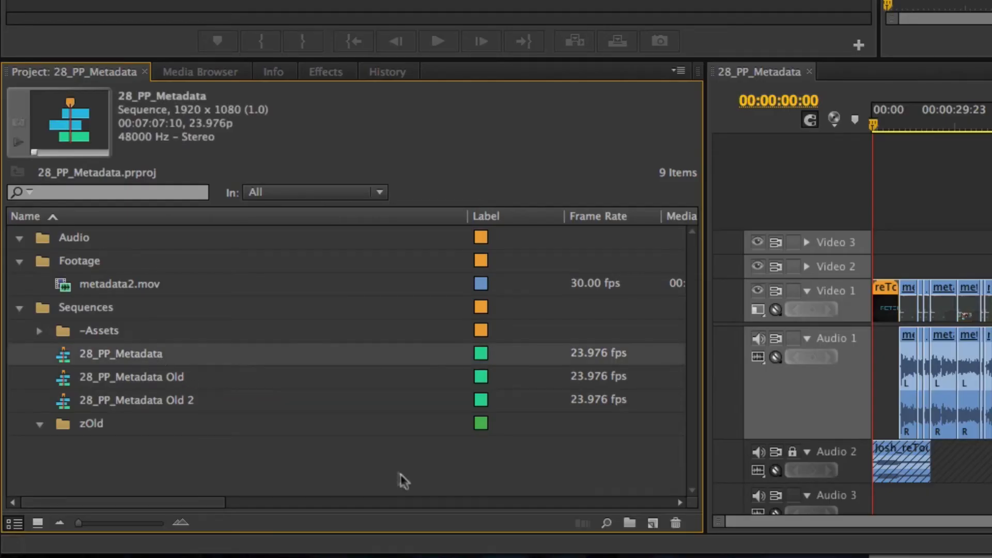
click(146, 10)
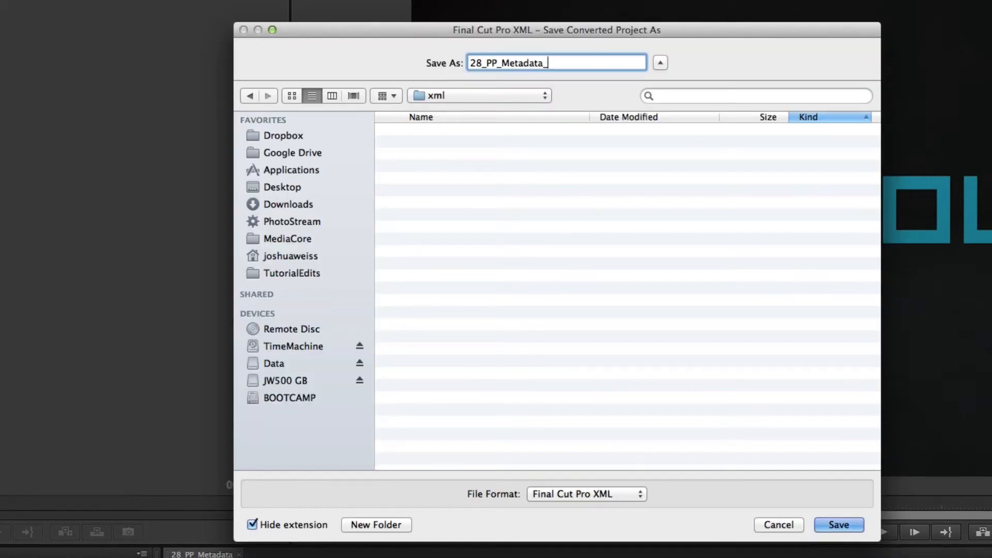
click(838, 525)
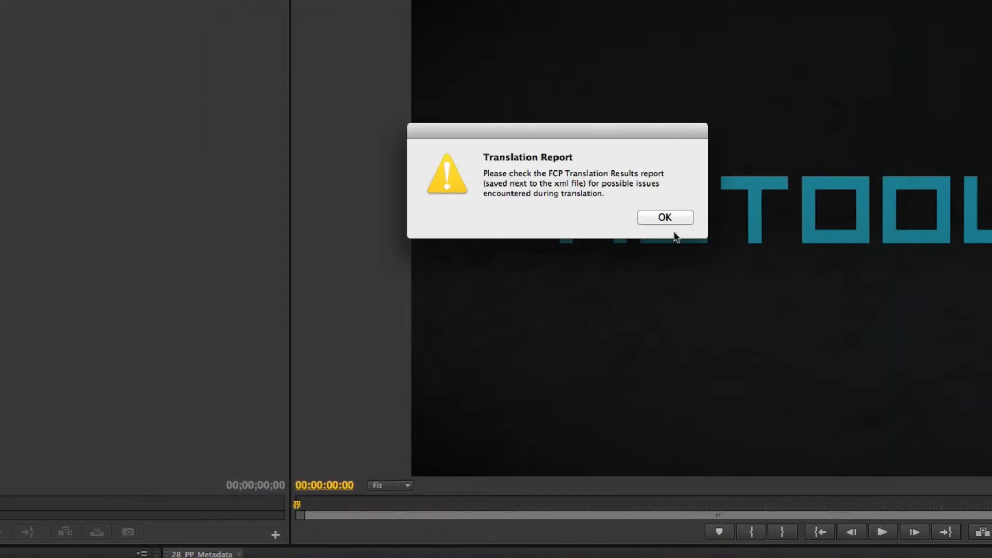
click(664, 217)
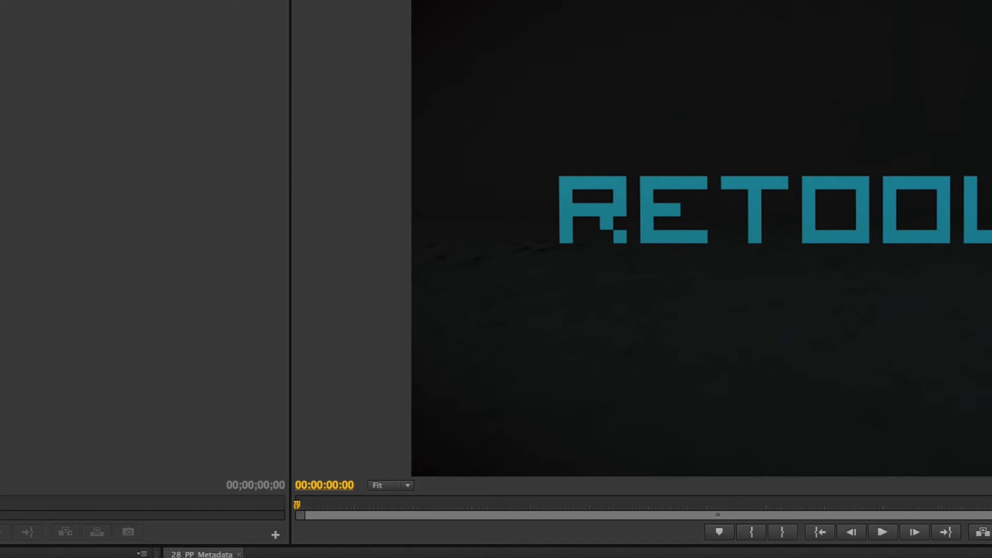
Step: Create a new empty project named test, accepting the default project and sequence settings
click(69, 4)
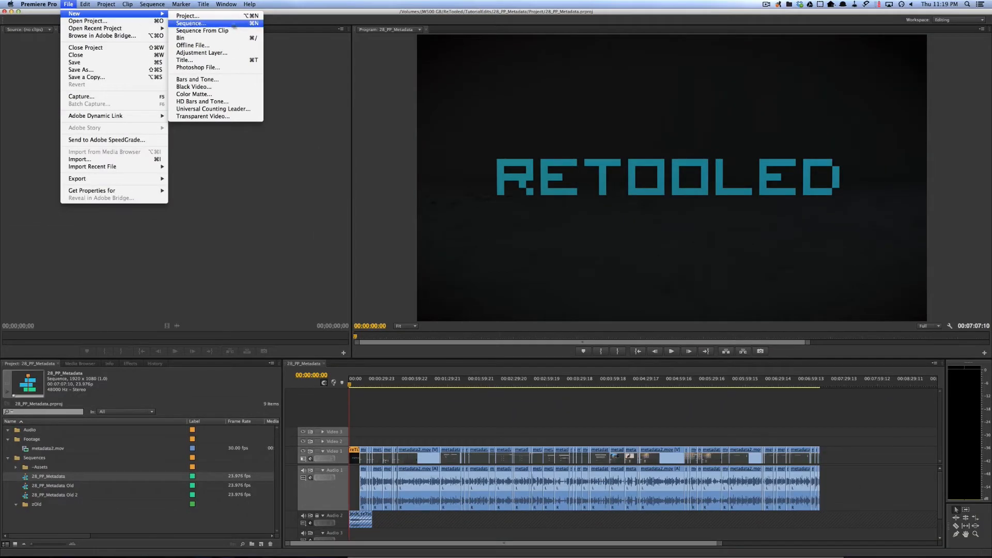
click(188, 15)
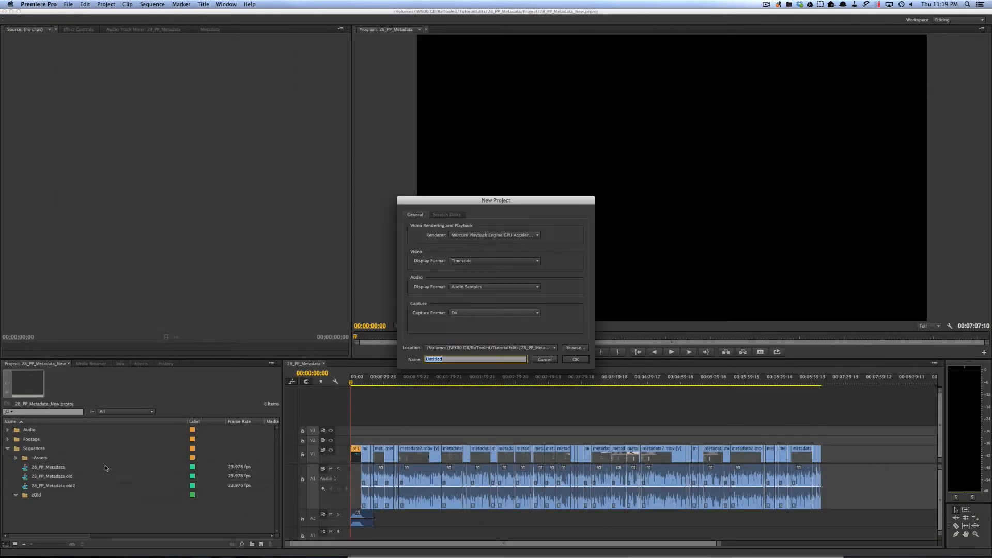
click(574, 360)
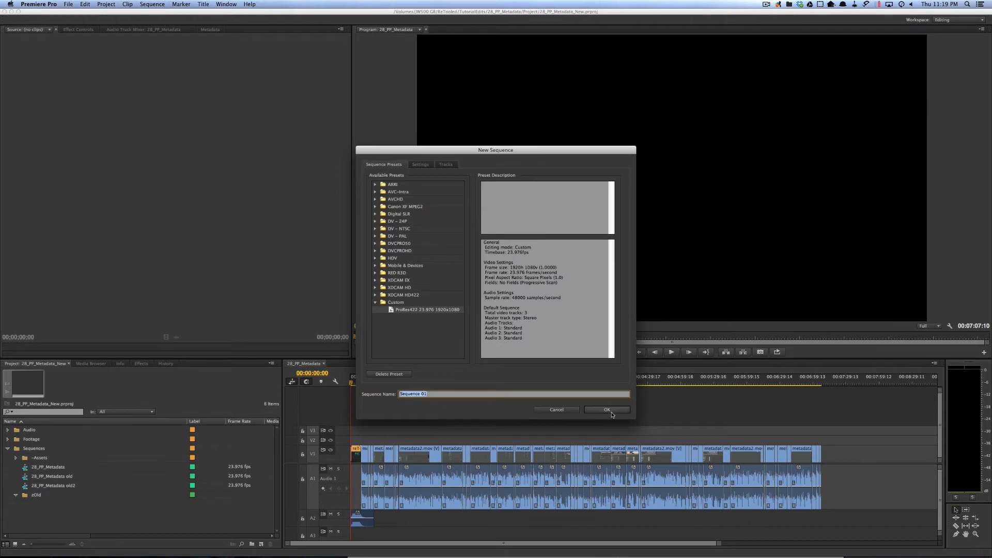
click(606, 409)
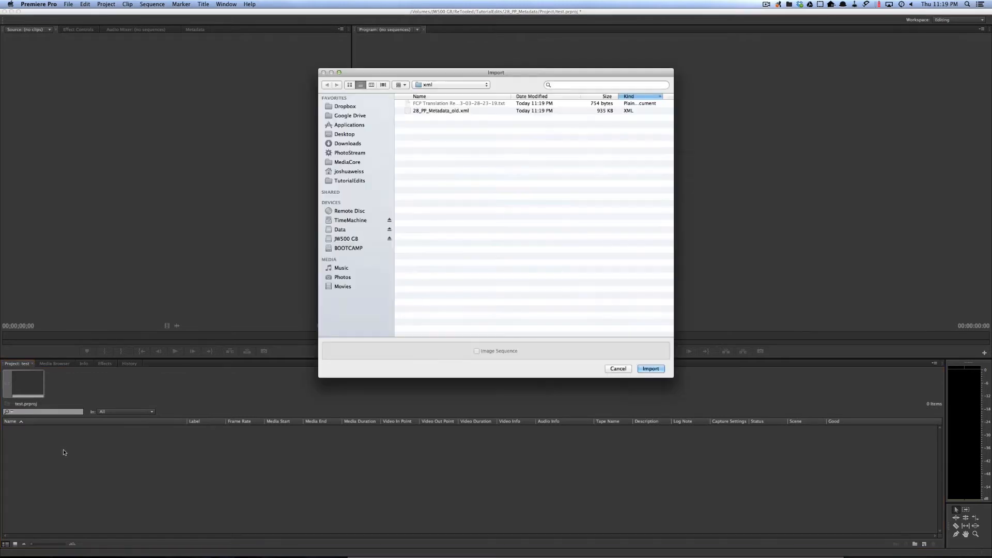
mouse_move(436, 112)
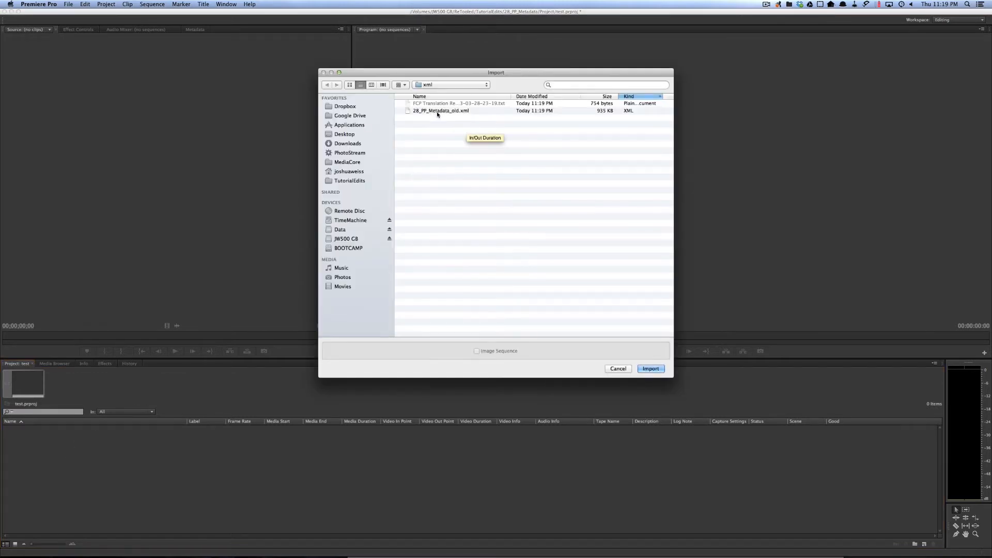
Step: Import 28_PP_Metadata_old.xml and inspect the 28_PP_Metadata sequence inside the imported bin
click(650, 368)
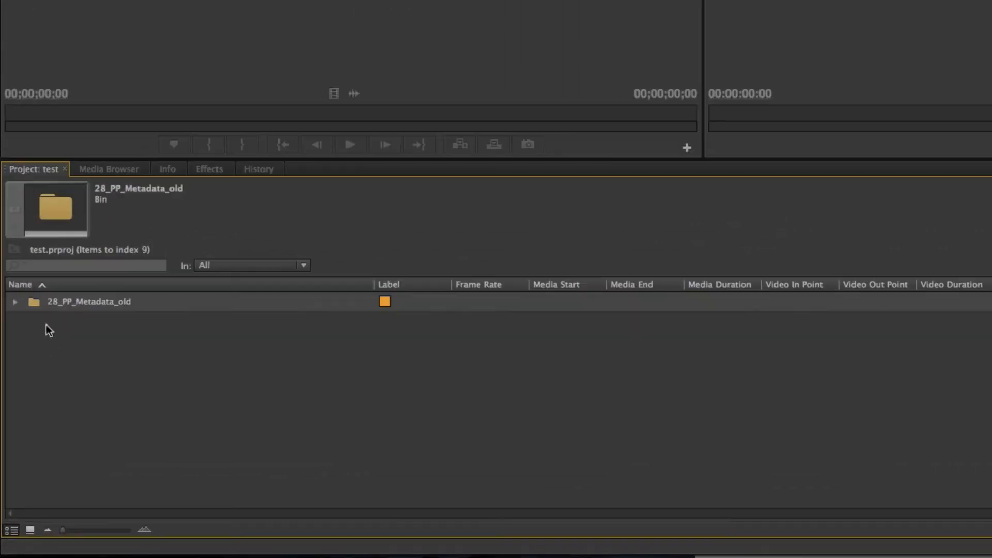
click(14, 300)
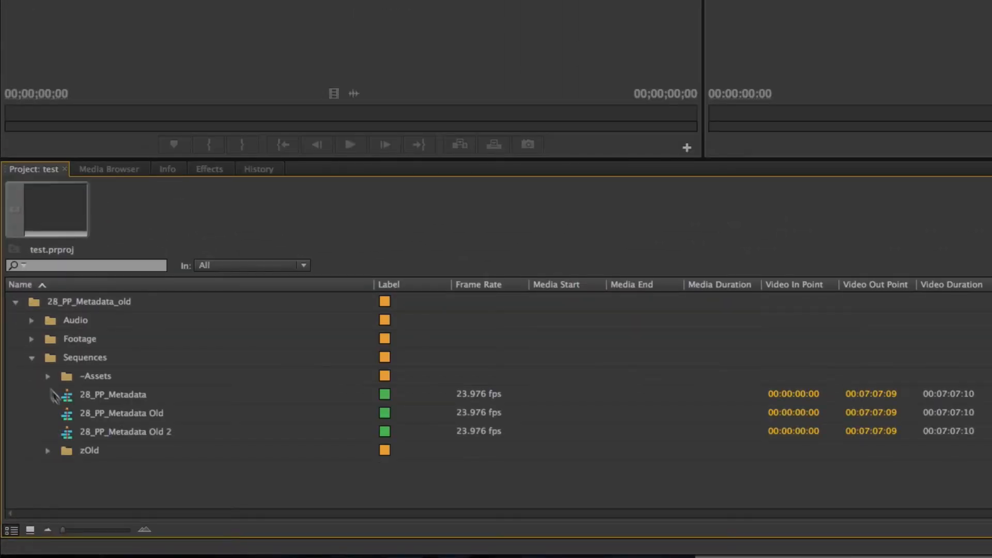
mouse_move(120, 399)
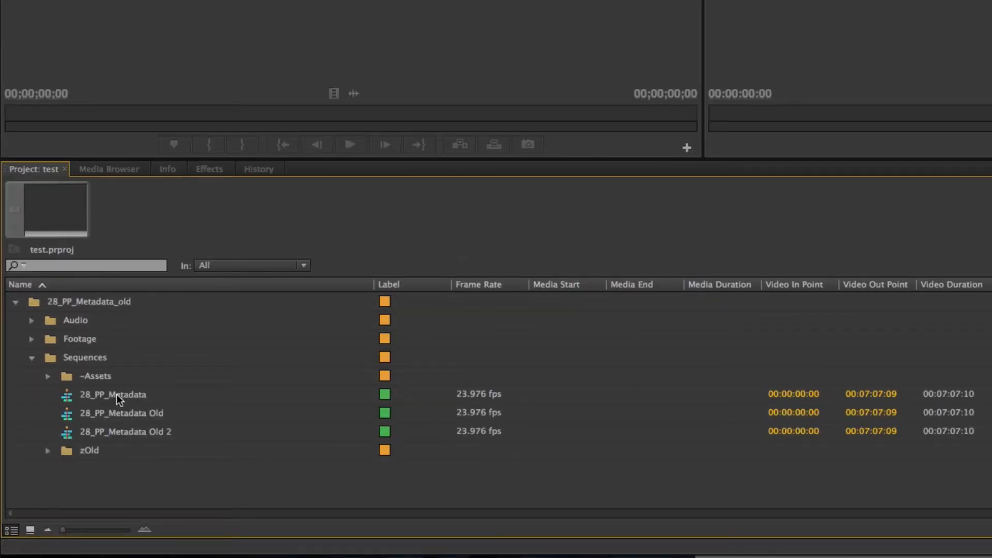
click(113, 393)
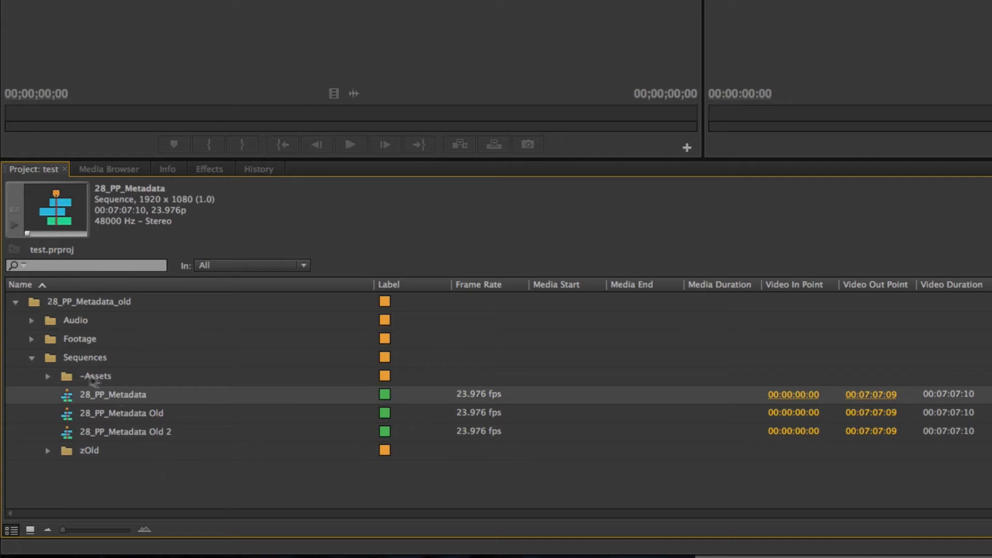
mouse_move(113, 400)
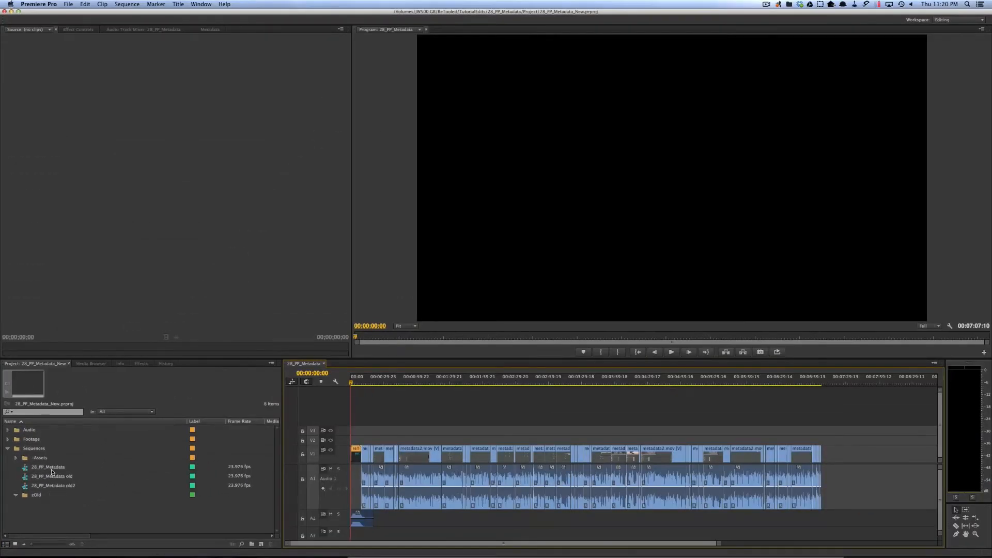
Step: Export 28_PP_Metadata from the New project as Final Cut Pro XML and acknowledge the translation report
click(47, 466)
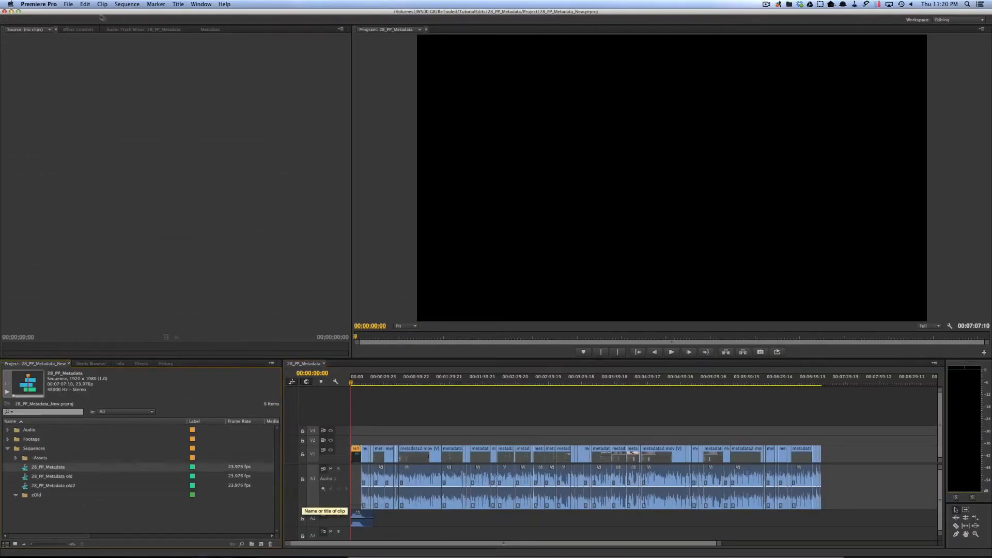
click(69, 4)
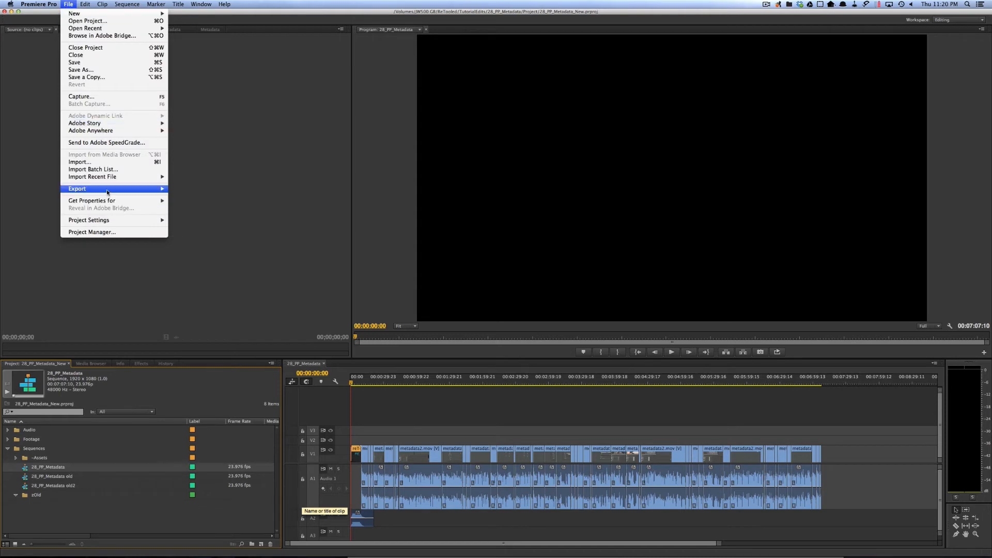
click(77, 188)
text(28_PP_Metadata_ne)
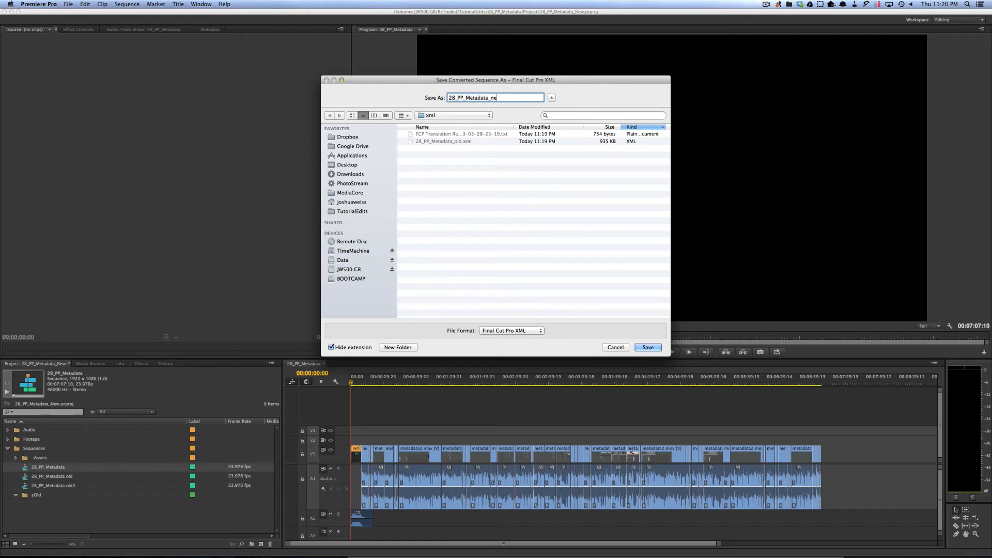
click(648, 347)
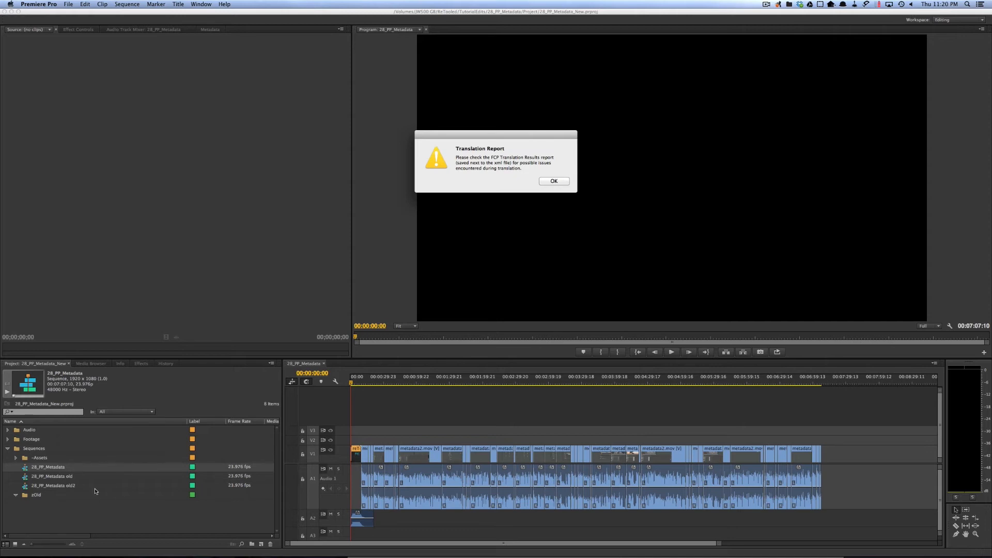
mouse_move(578, 186)
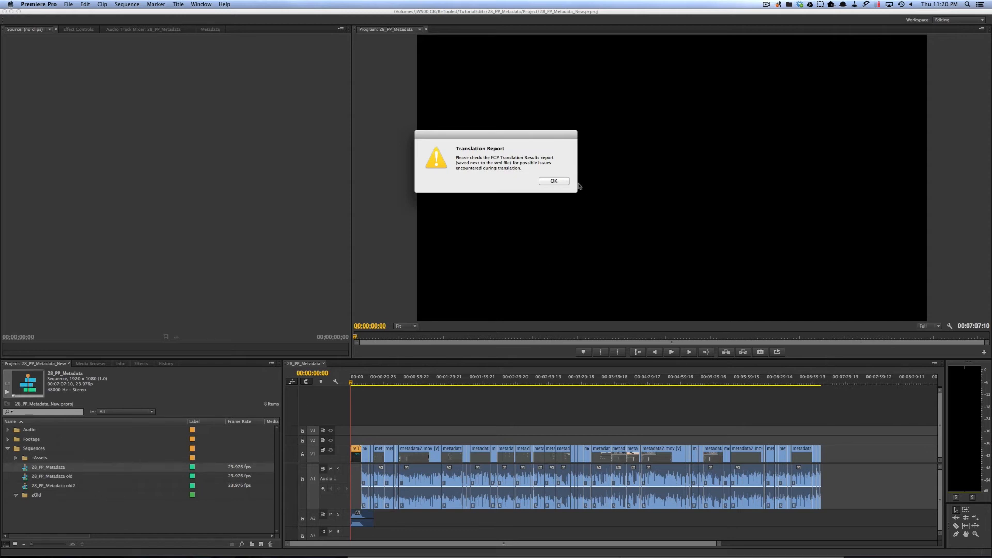
click(68, 4)
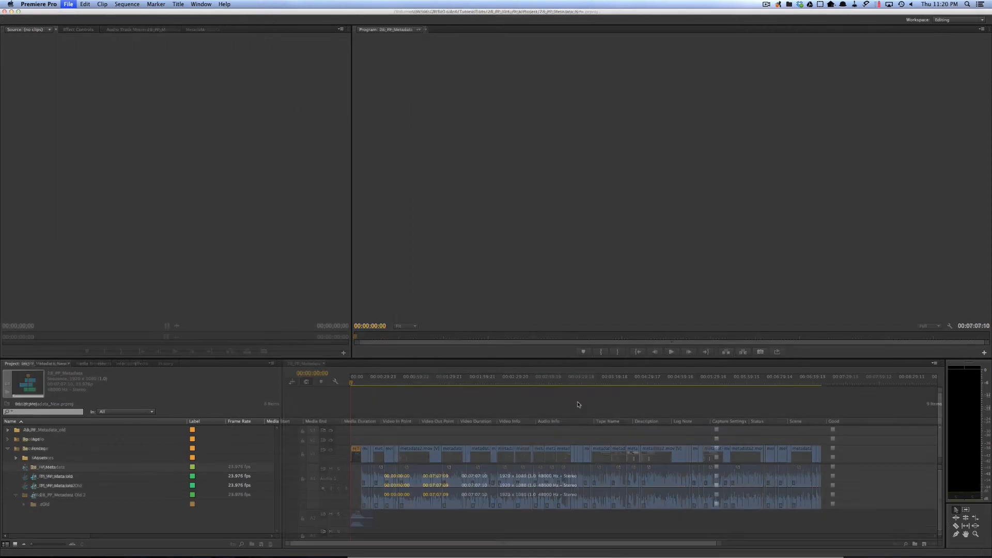
Step: Import 28_PP_Metadata_new.xml into the test project as a 28_PP_Metadata_new bin
click(68, 4)
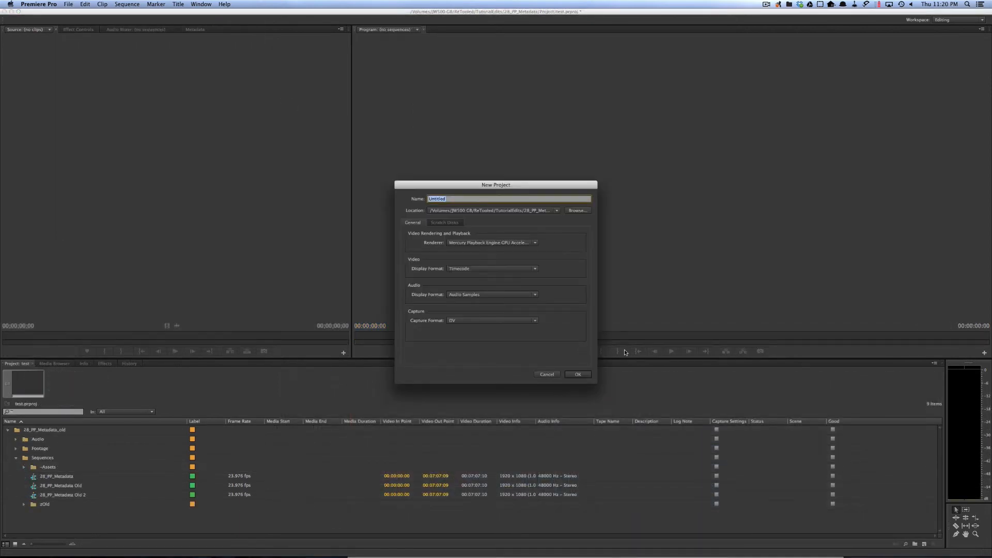
click(577, 374)
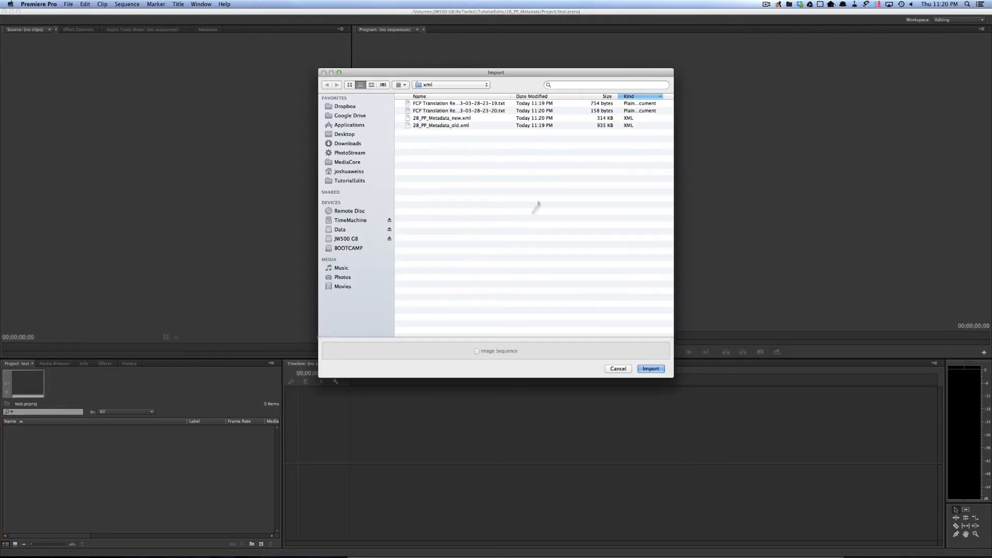
click(650, 369)
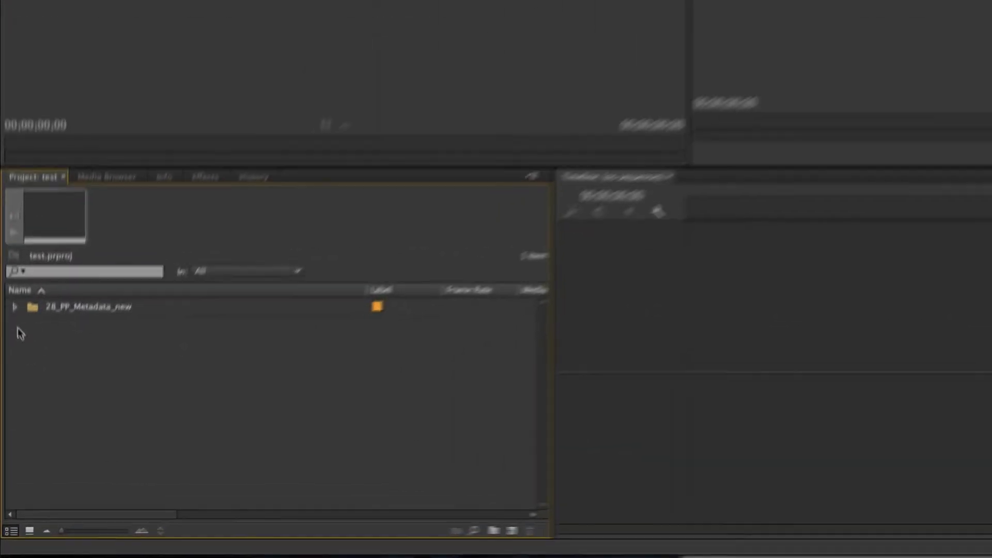
Step: Expand the 28_PP_Metadata_new bin's Sequences folder and load 28_PP_Metadata into the timeline
click(13, 307)
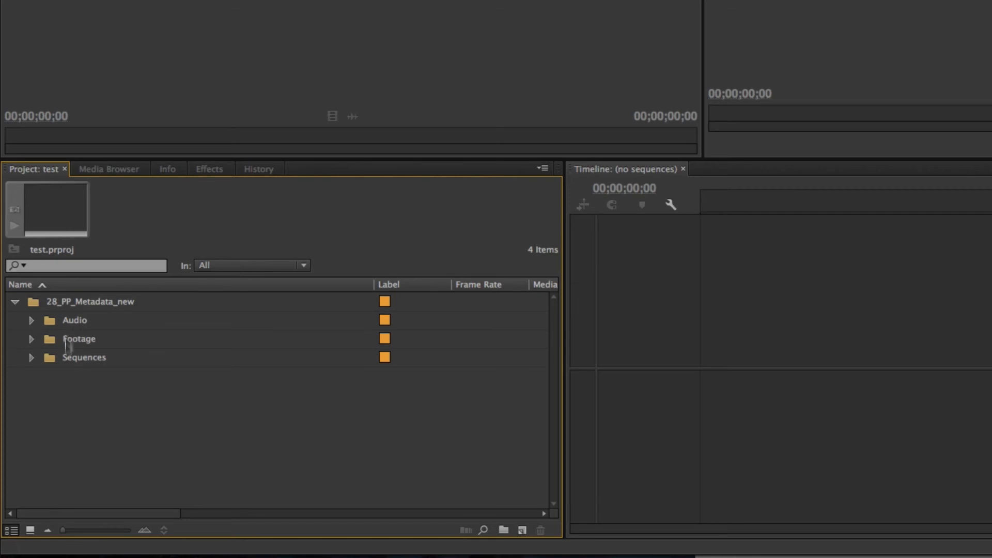
click(30, 357)
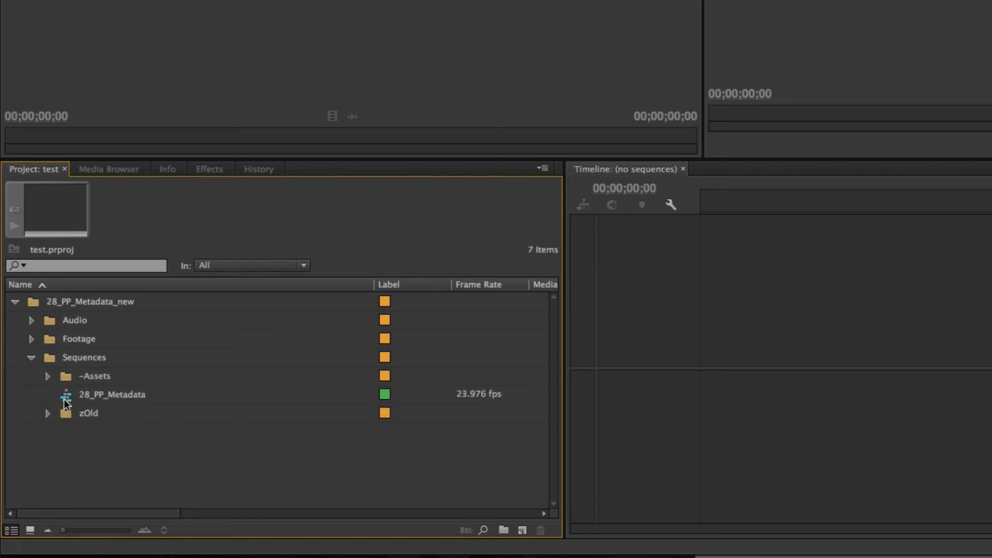
double_click(112, 394)
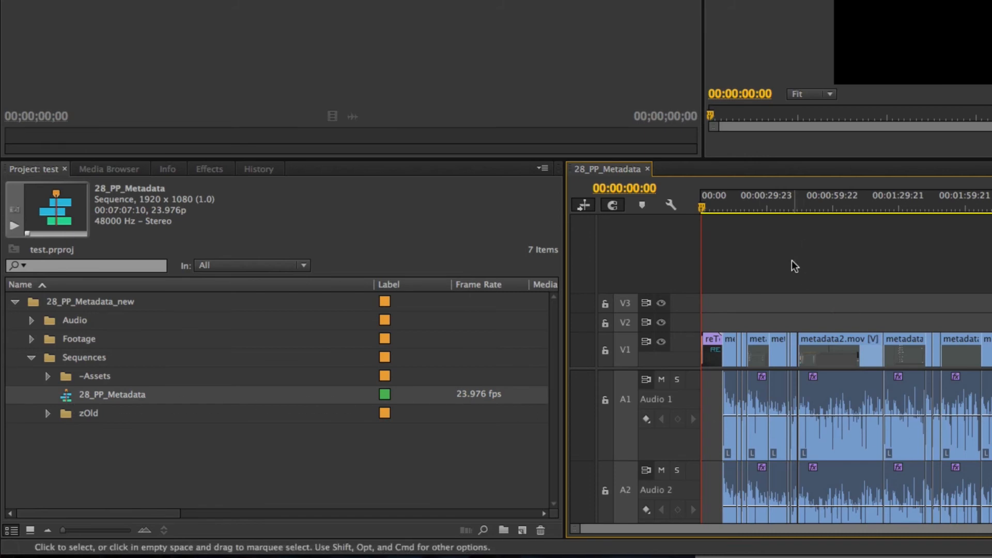
mouse_move(242, 407)
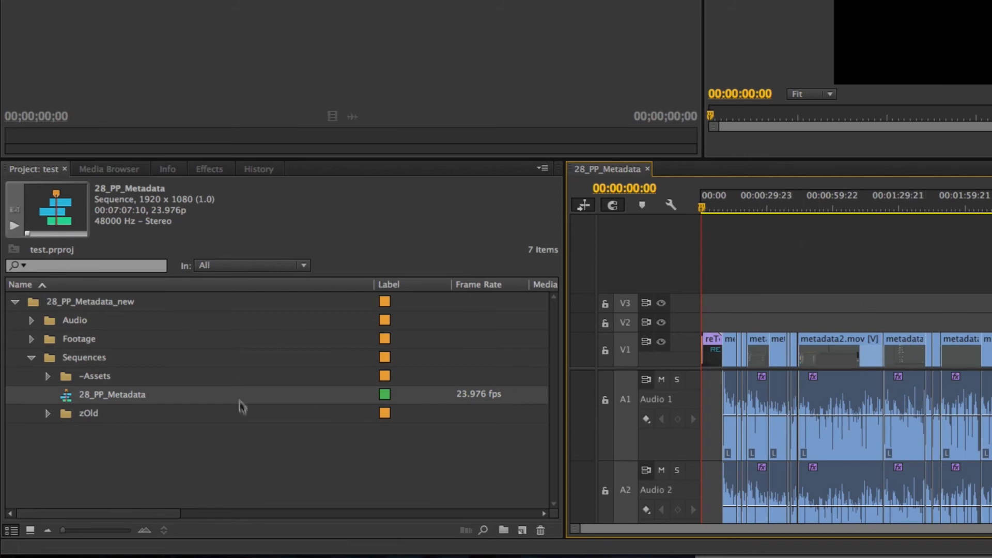